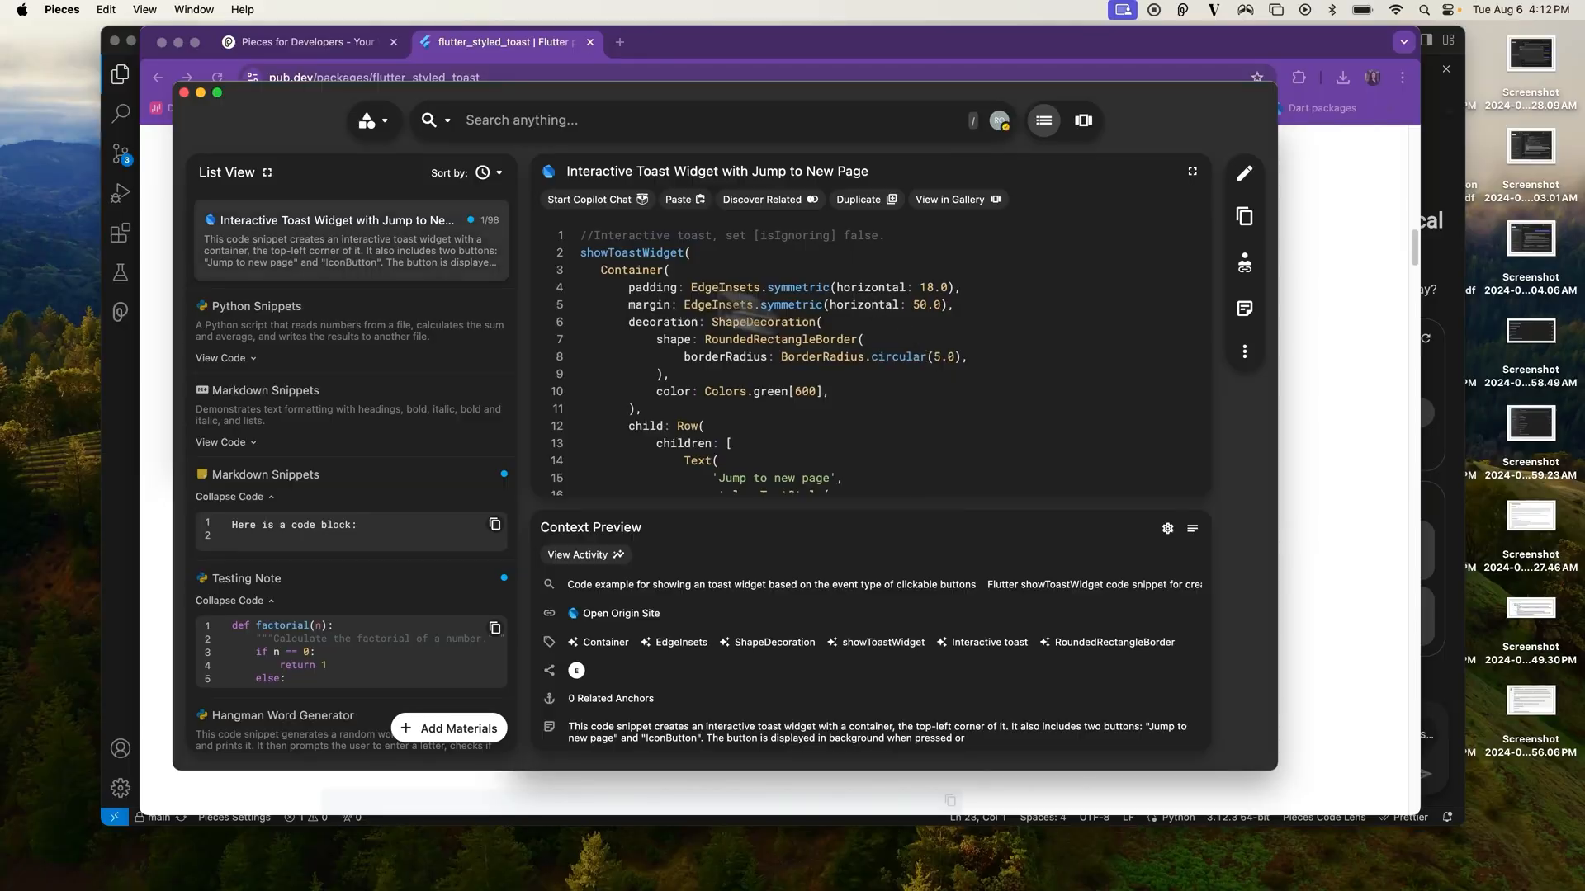
{"action": "mouse_move", "coordinate": [743, 525]}
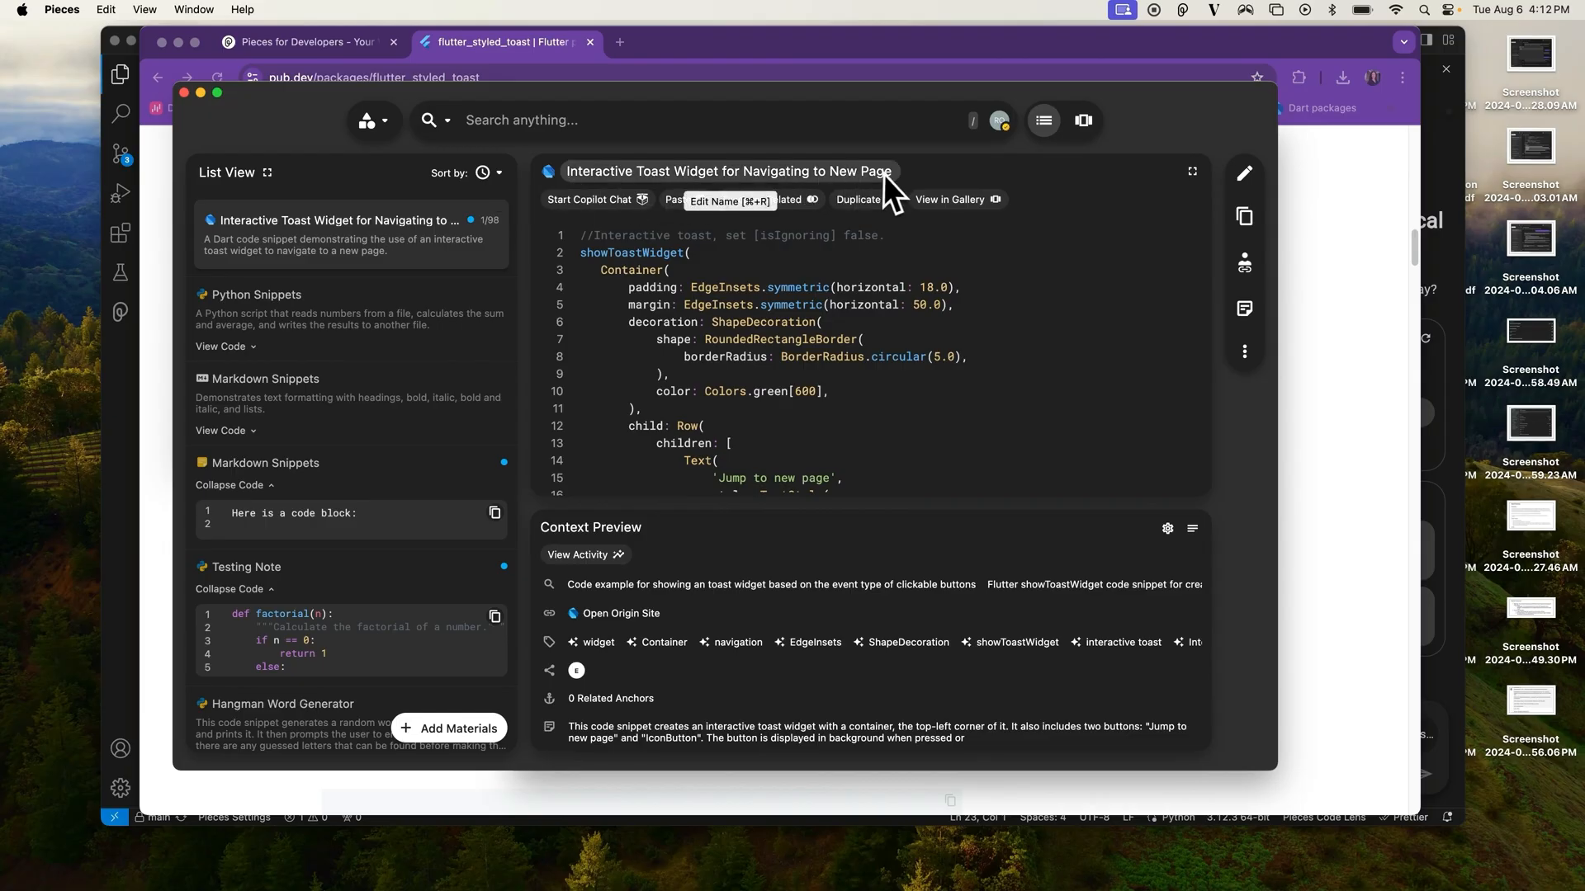
{"action": "mouse_move", "coordinate": [674, 363]}
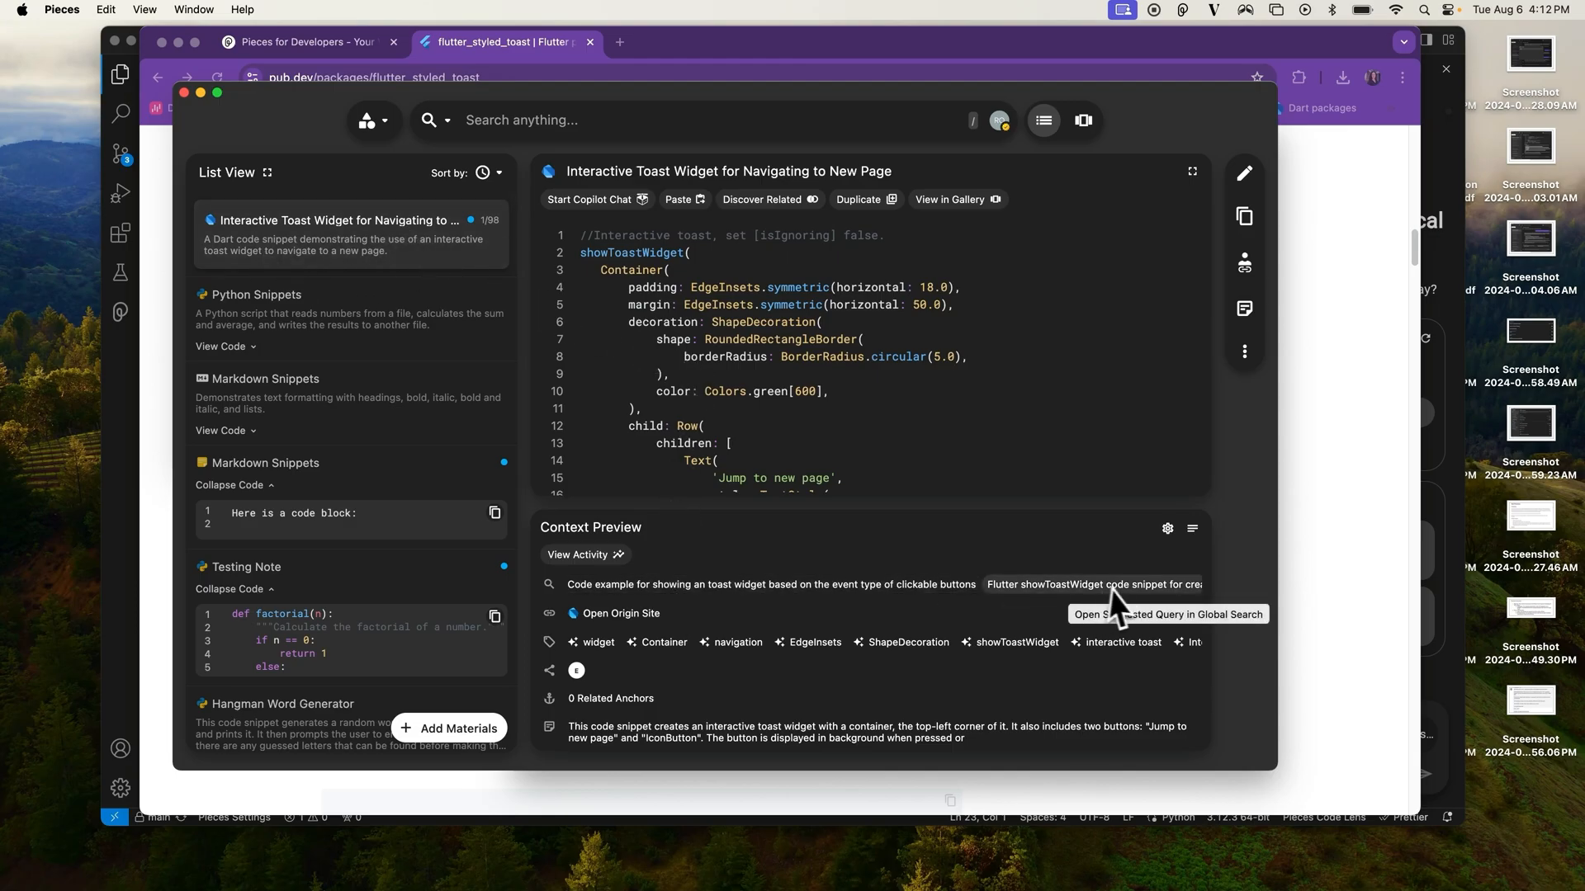
{"action": "mouse_move", "coordinate": [723, 624]}
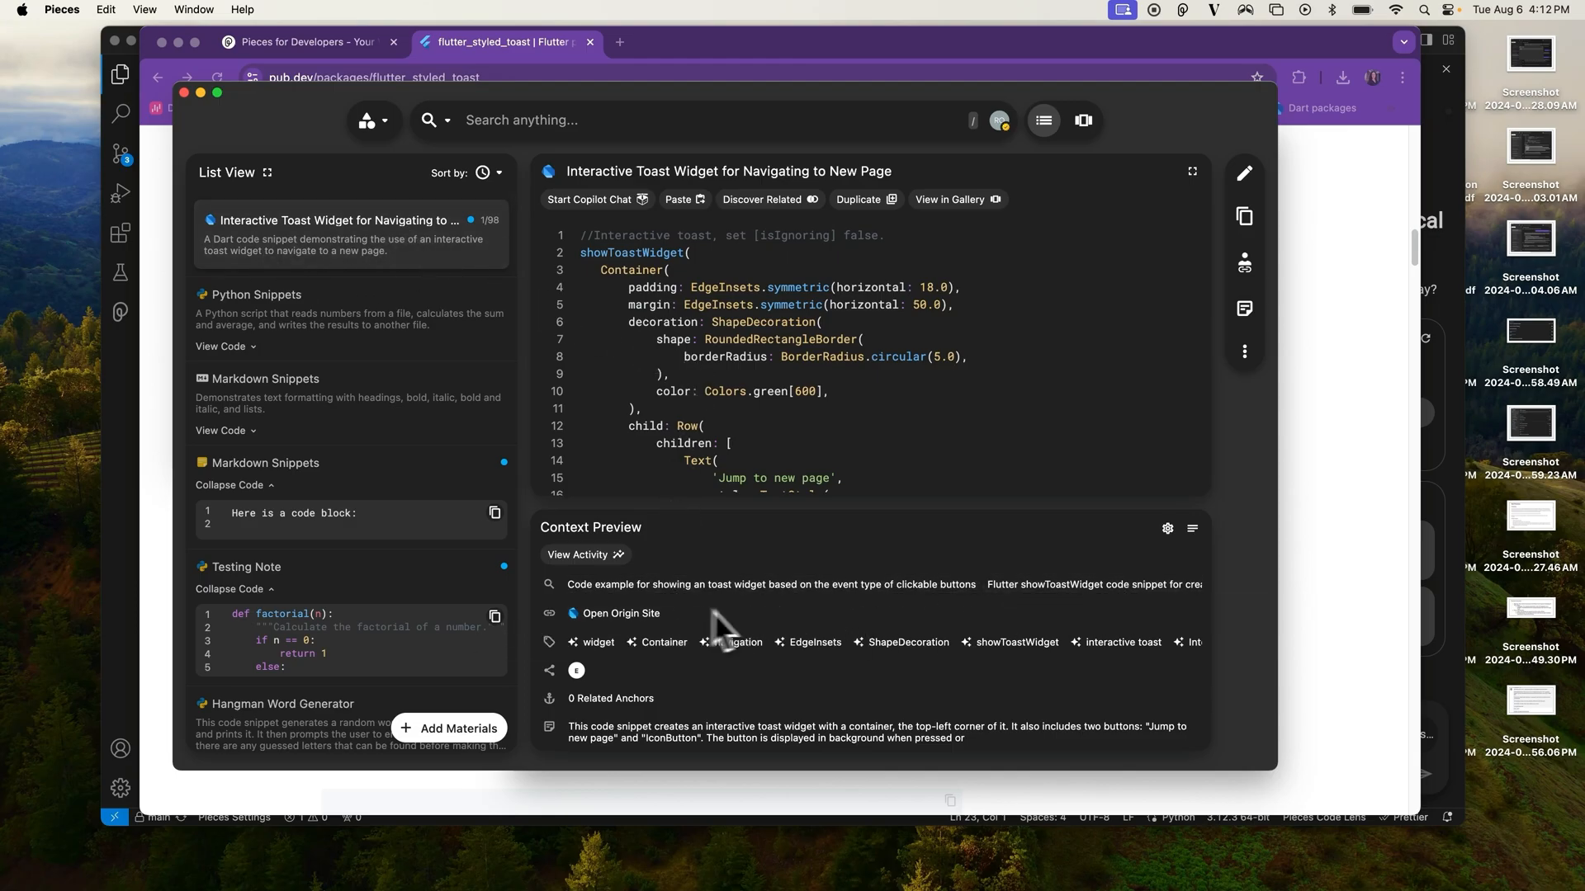
{"action": "mouse_move", "coordinate": [975, 677]}
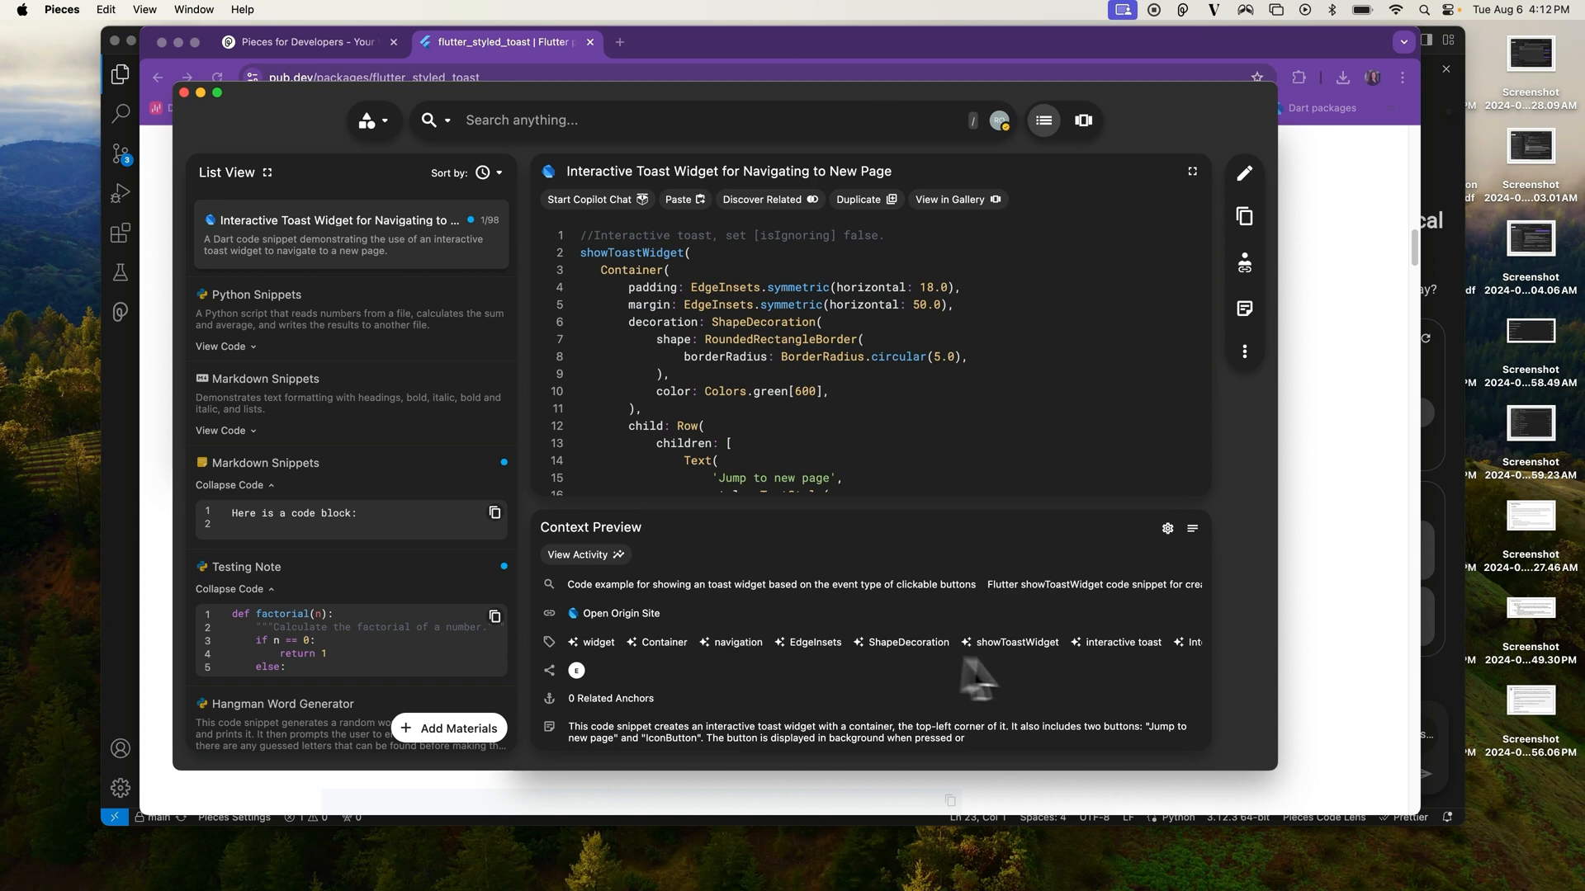